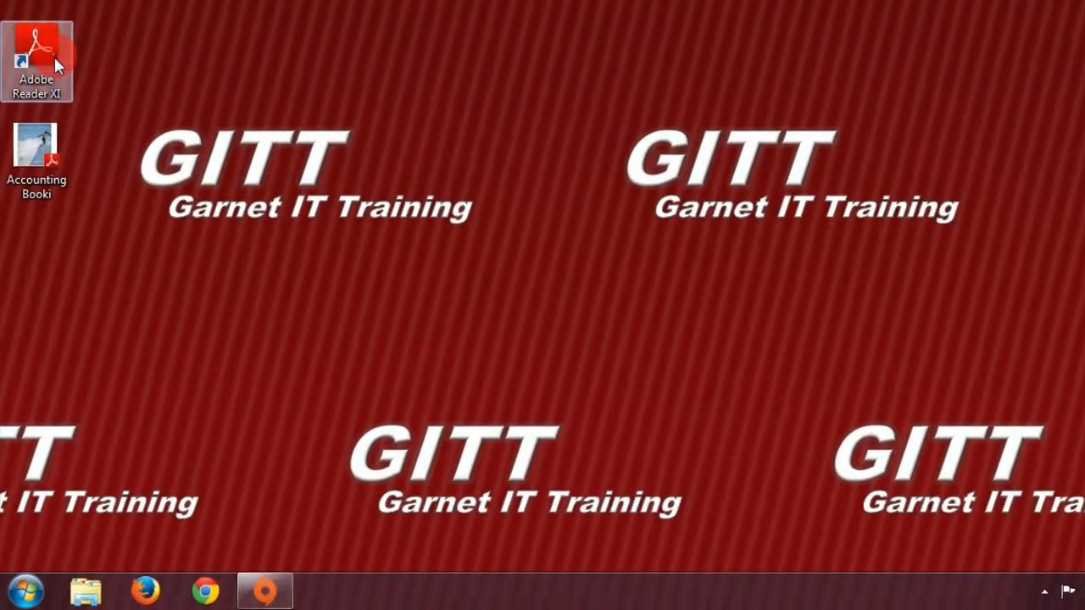
Launch Adobe Reader XI from the desktop after searching 'adob' in the programs list.
click(20, 590)
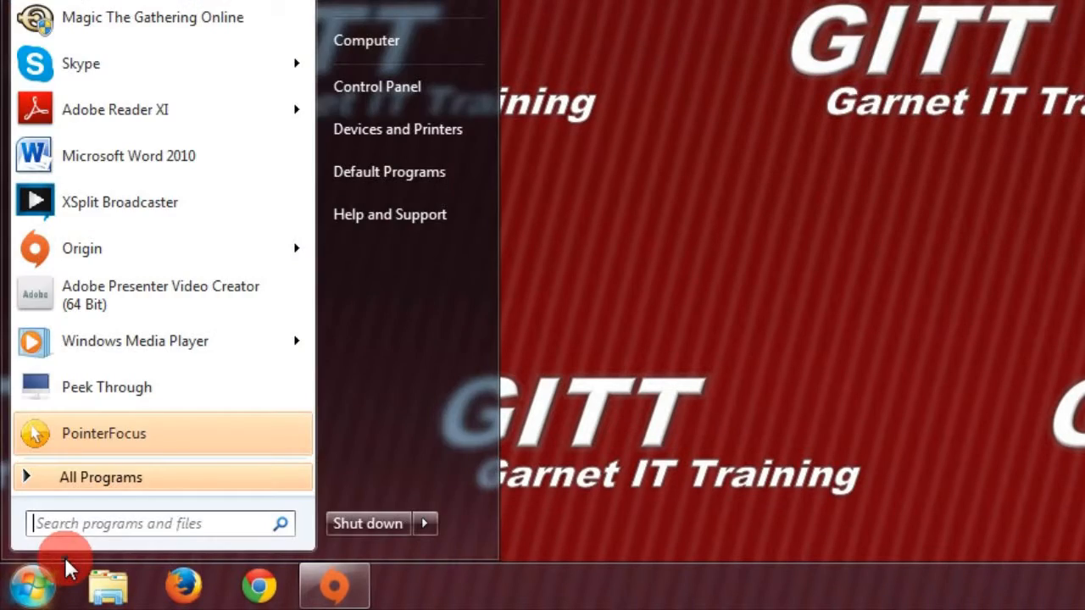
text(adobe)
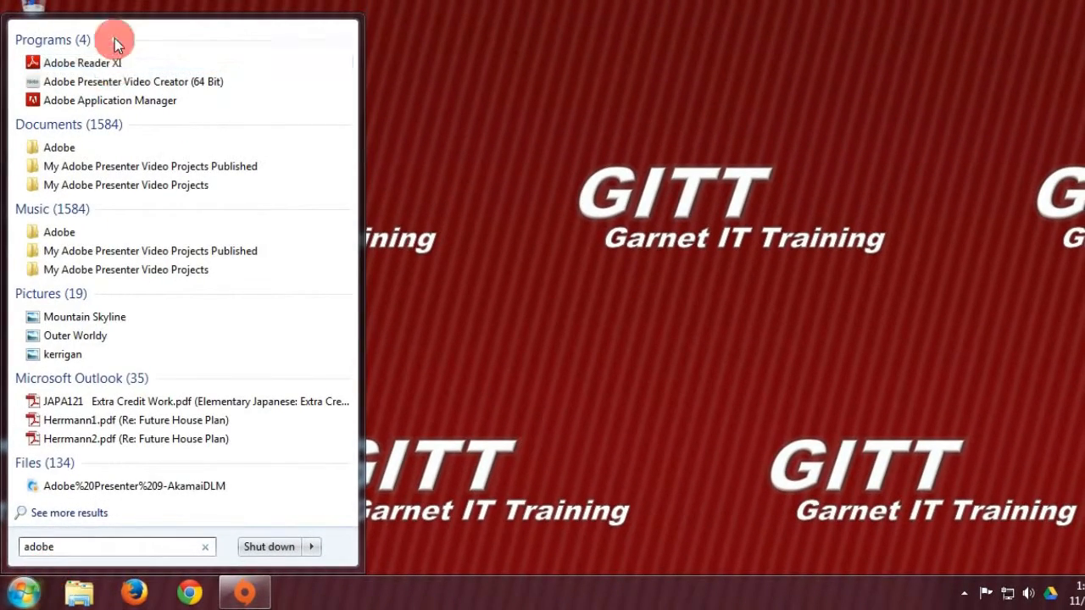
mouse_move(85, 63)
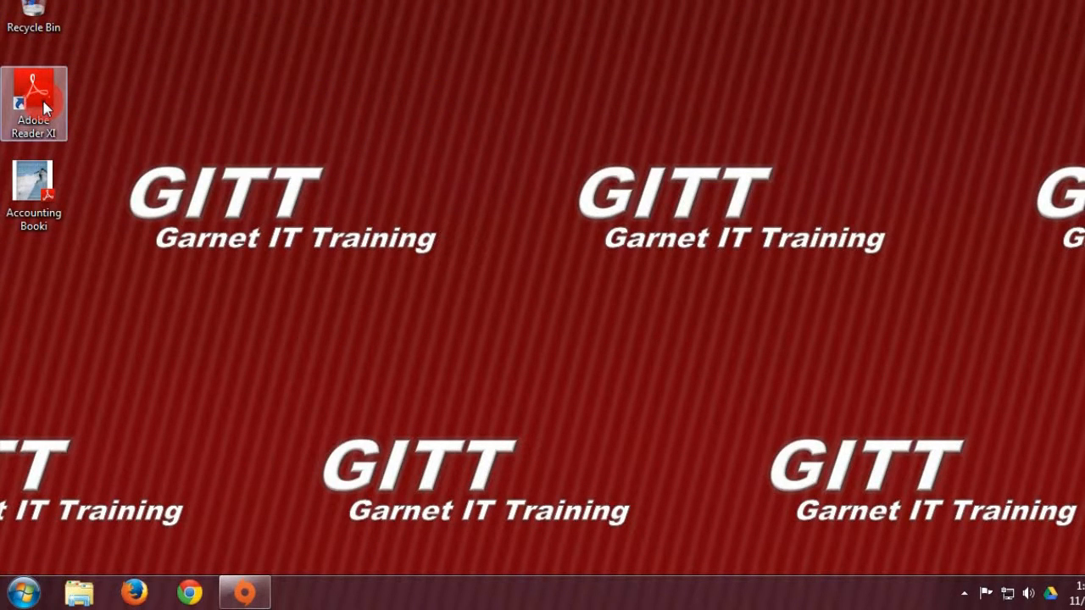
double_click(34, 102)
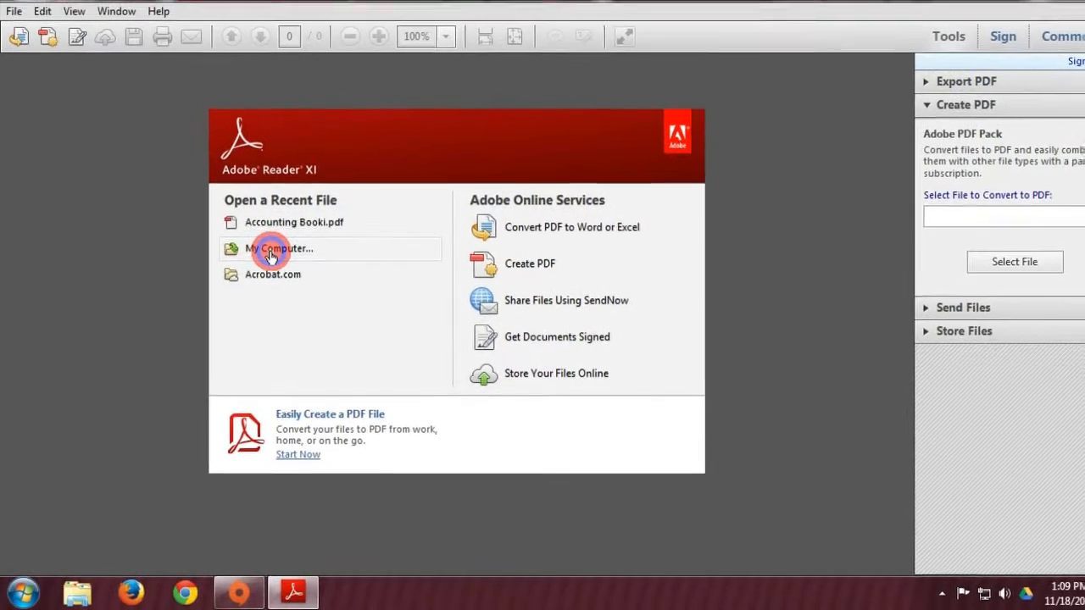
Open the Accounting Book PDF from the Desktop via My Computer.
click(280, 248)
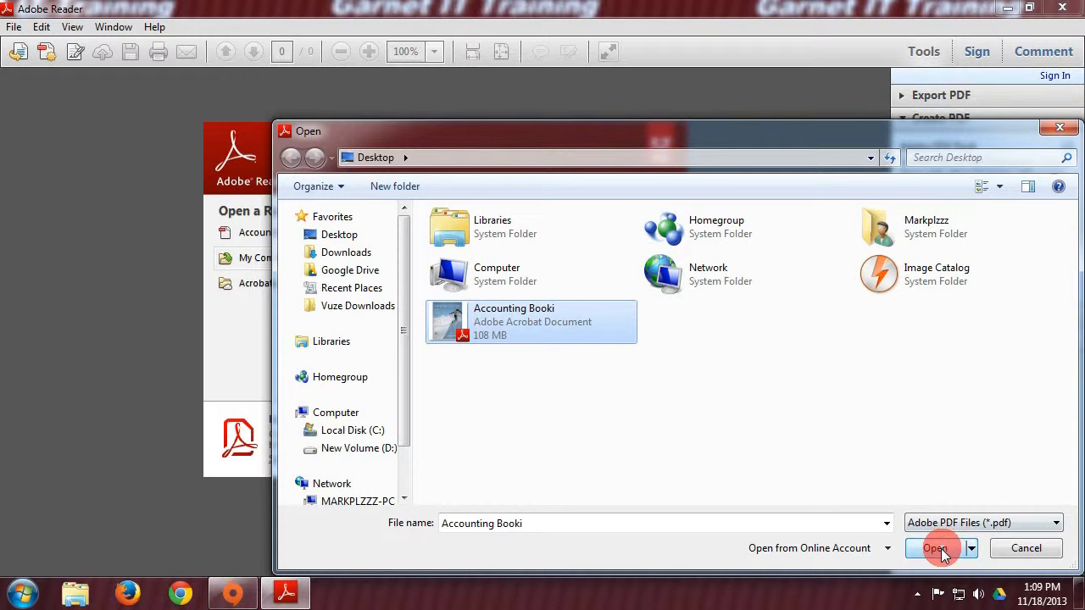
click(935, 550)
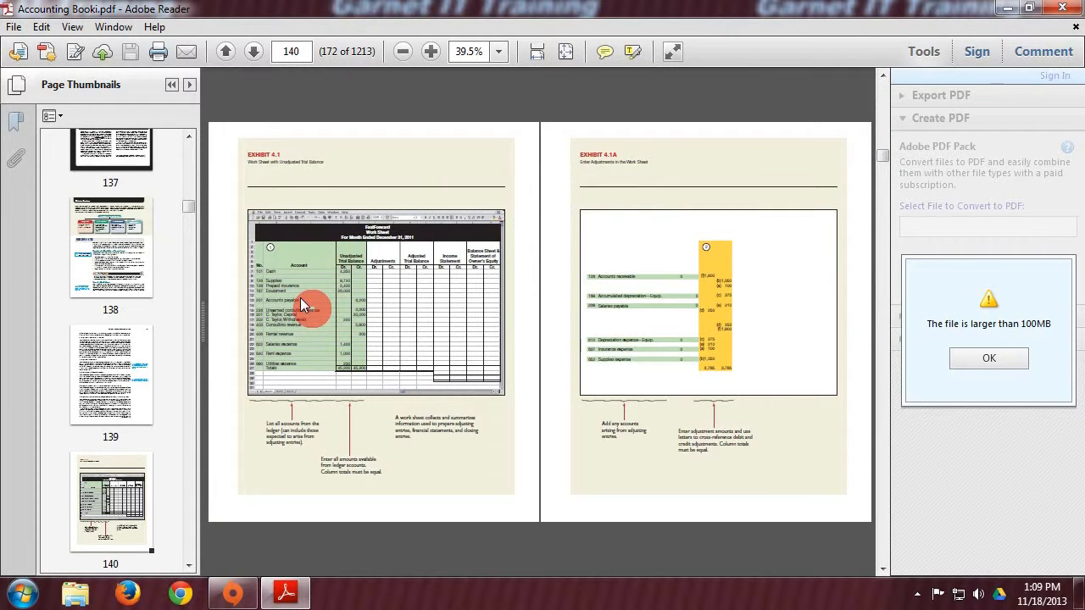
mouse_move(207, 261)
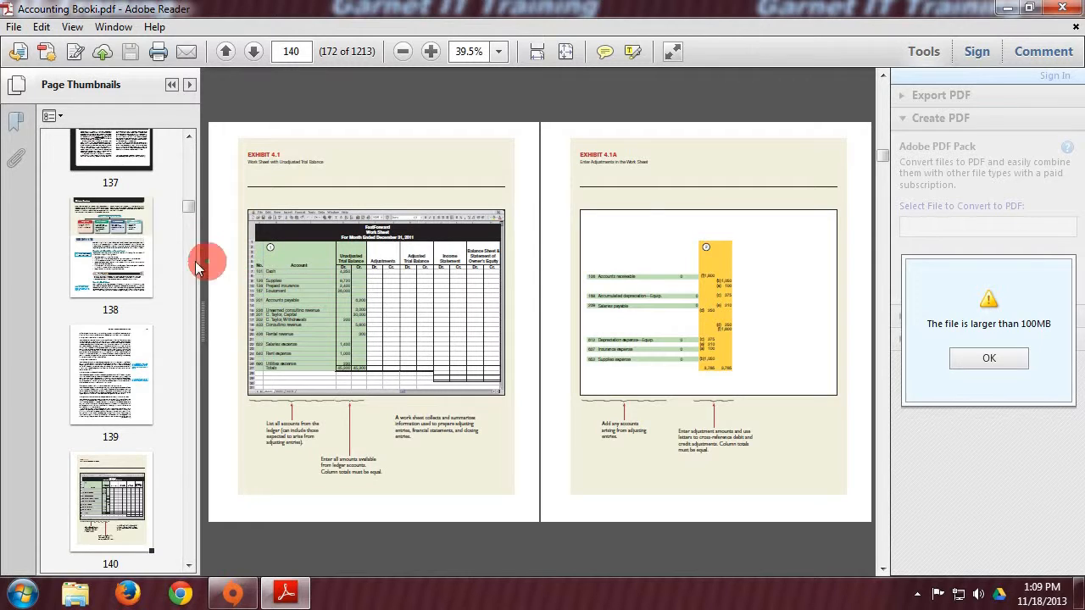
mouse_move(187, 212)
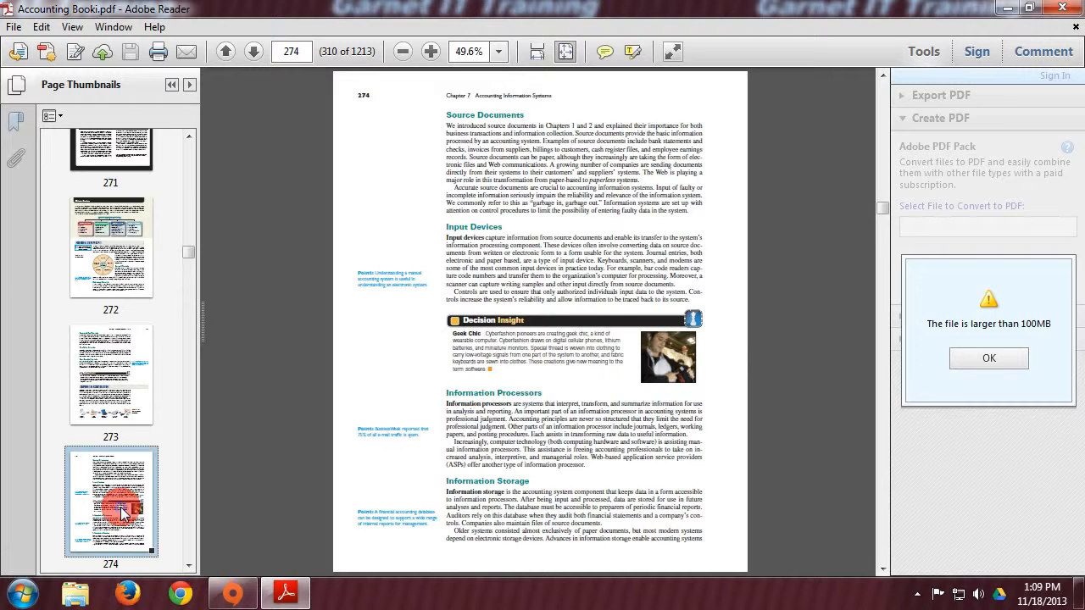
mouse_move(430, 237)
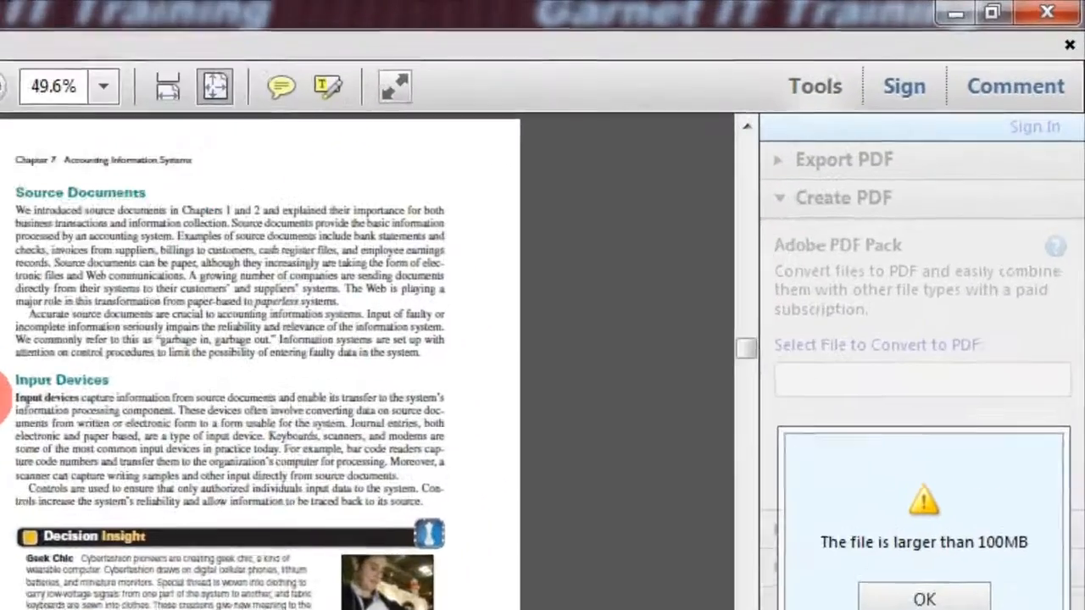
Find 'information processors', landing on the Information Processors heading on page 274.
key(ctrl+f)
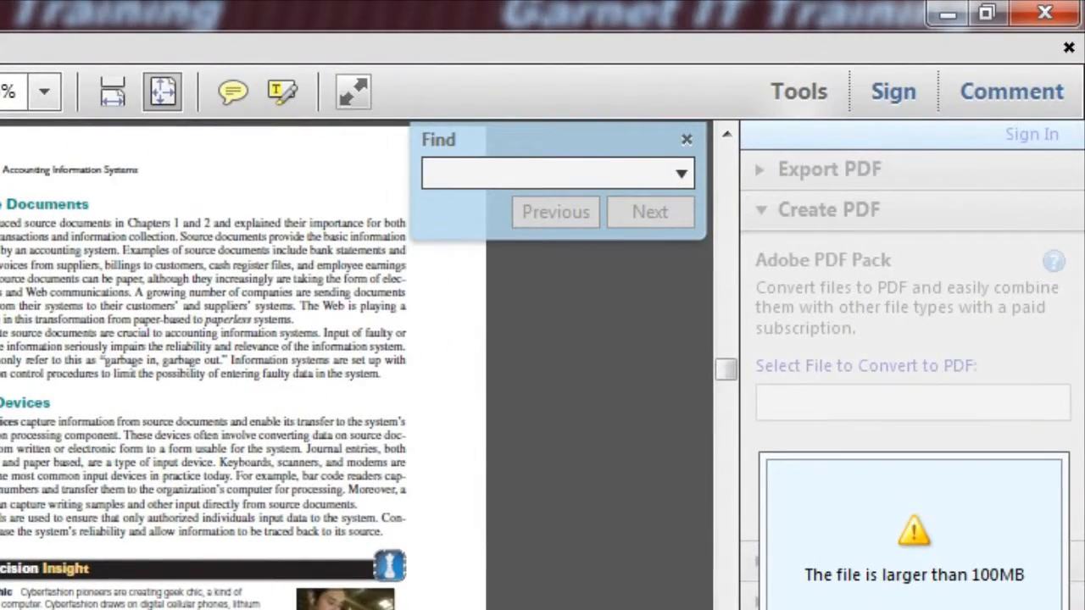
text(information pr)
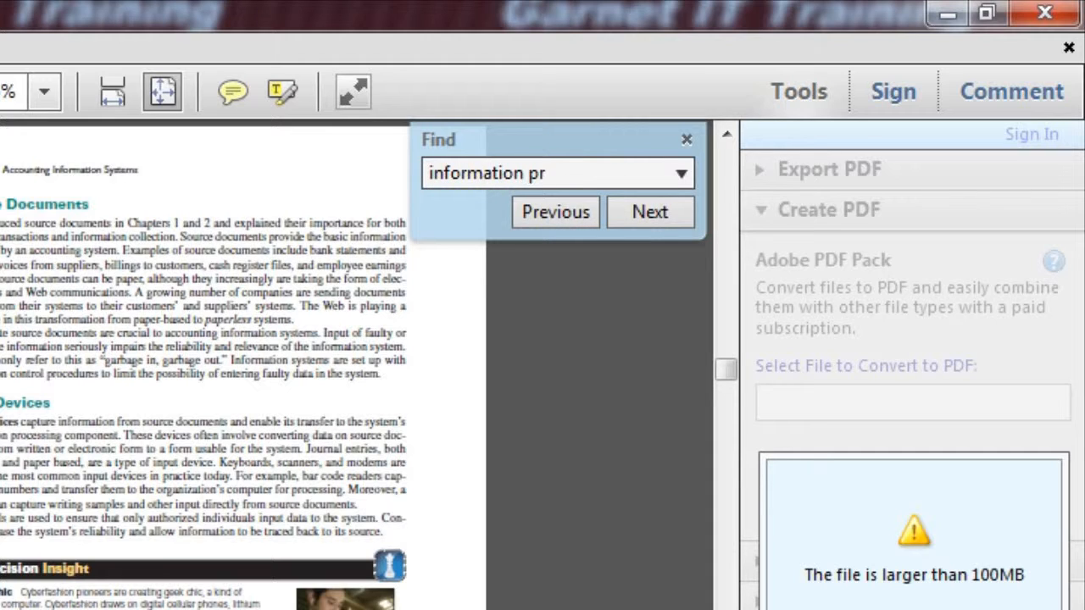
text(ocesso)
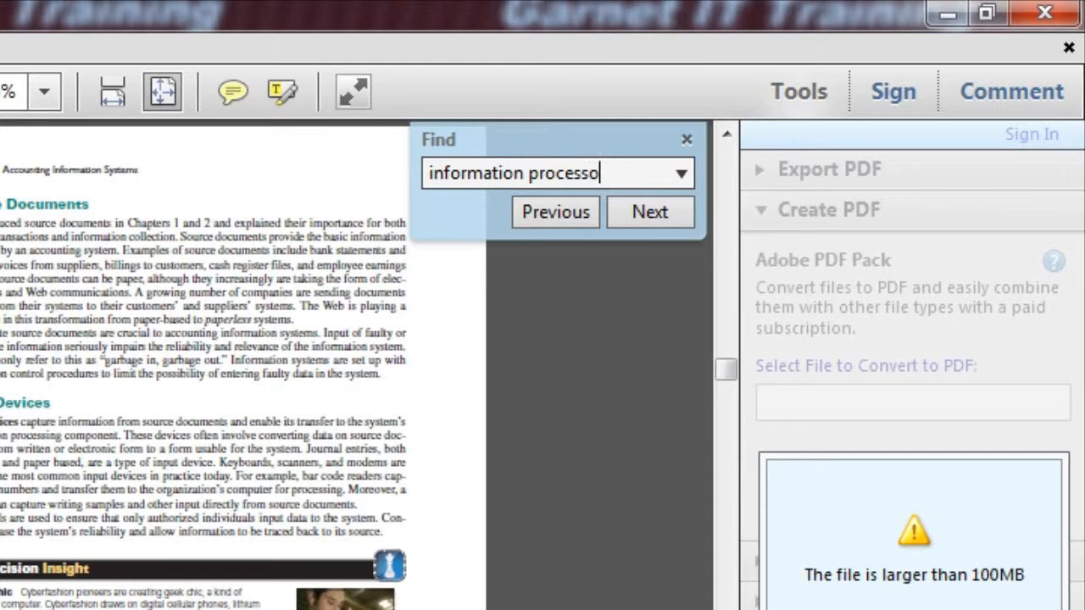
text(rs)
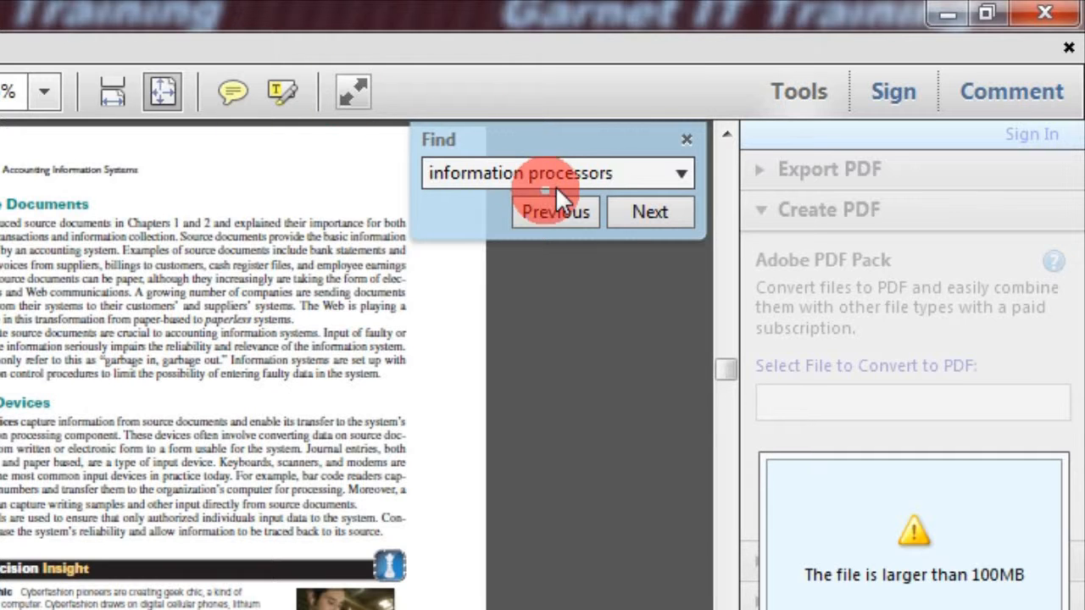
click(649, 211)
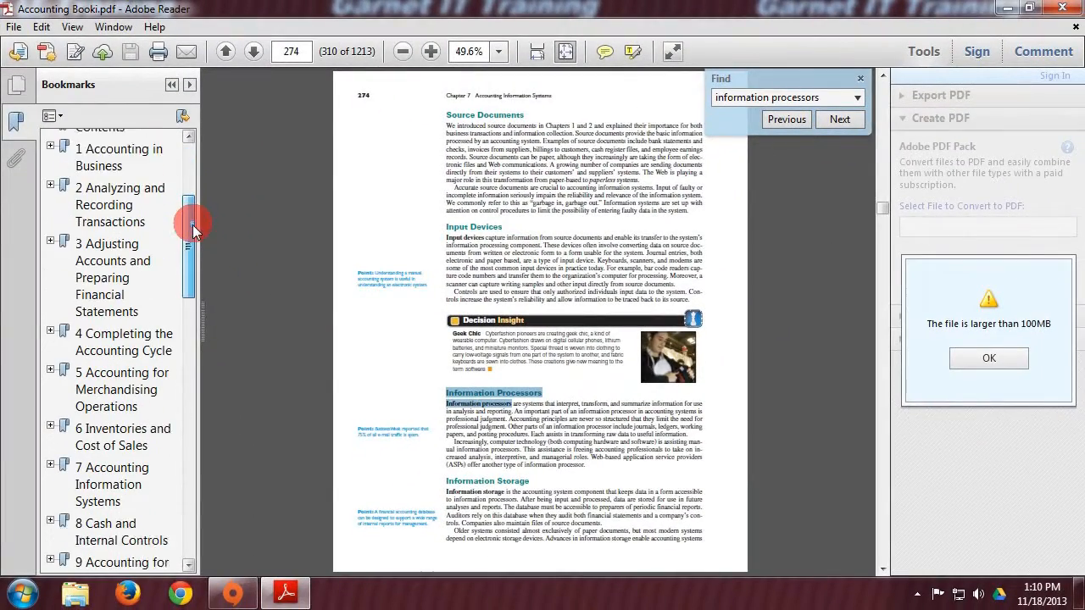
Jump via bookmarks to Chapter 7, then Chapter 8 Cash and Internal Controls at page 314.
click(112, 424)
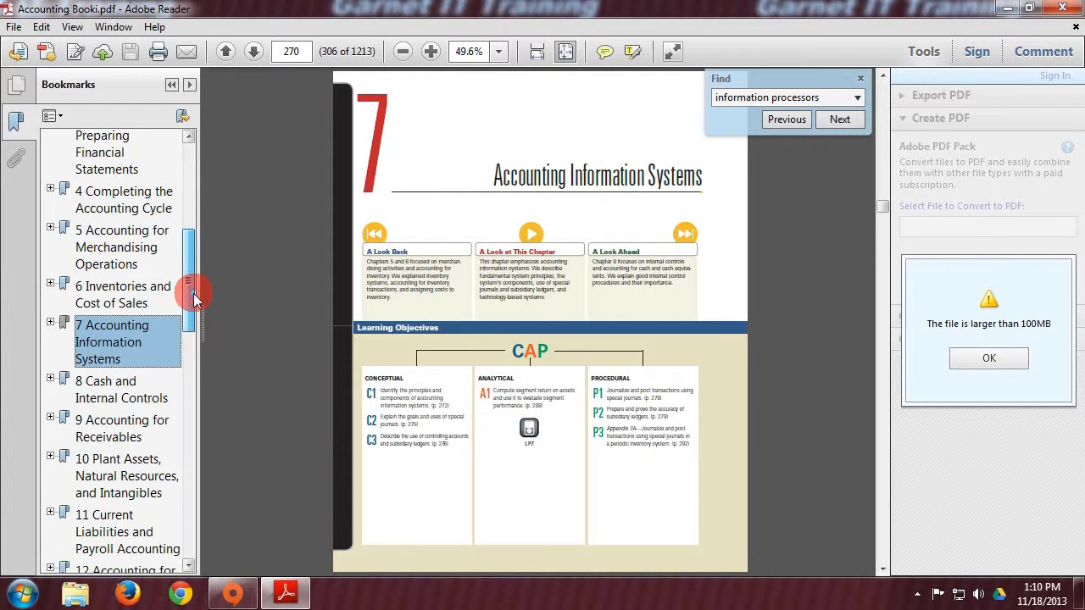
click(122, 389)
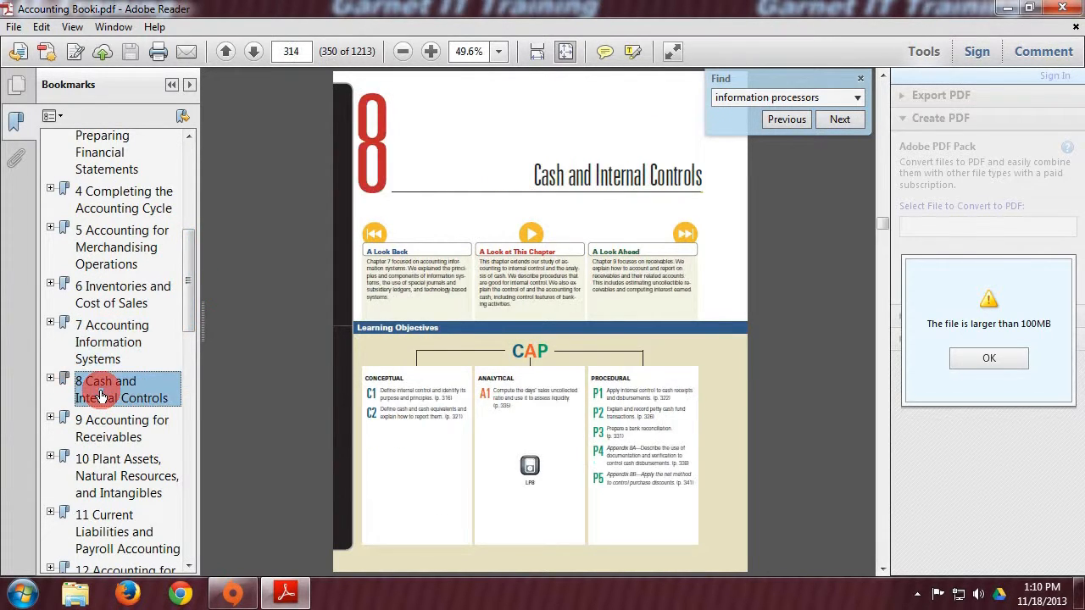
mouse_move(290, 230)
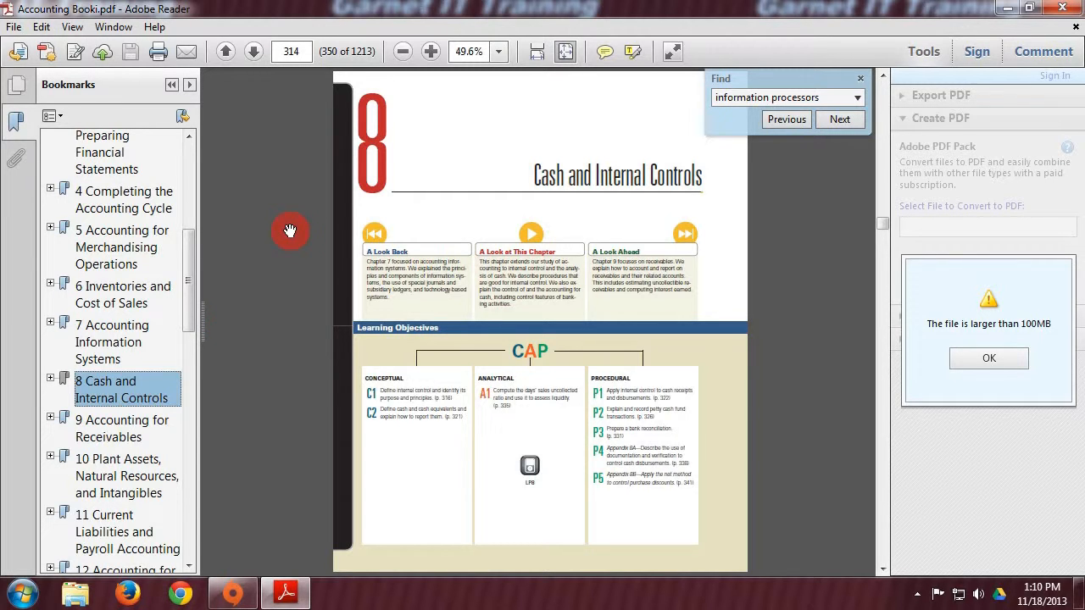